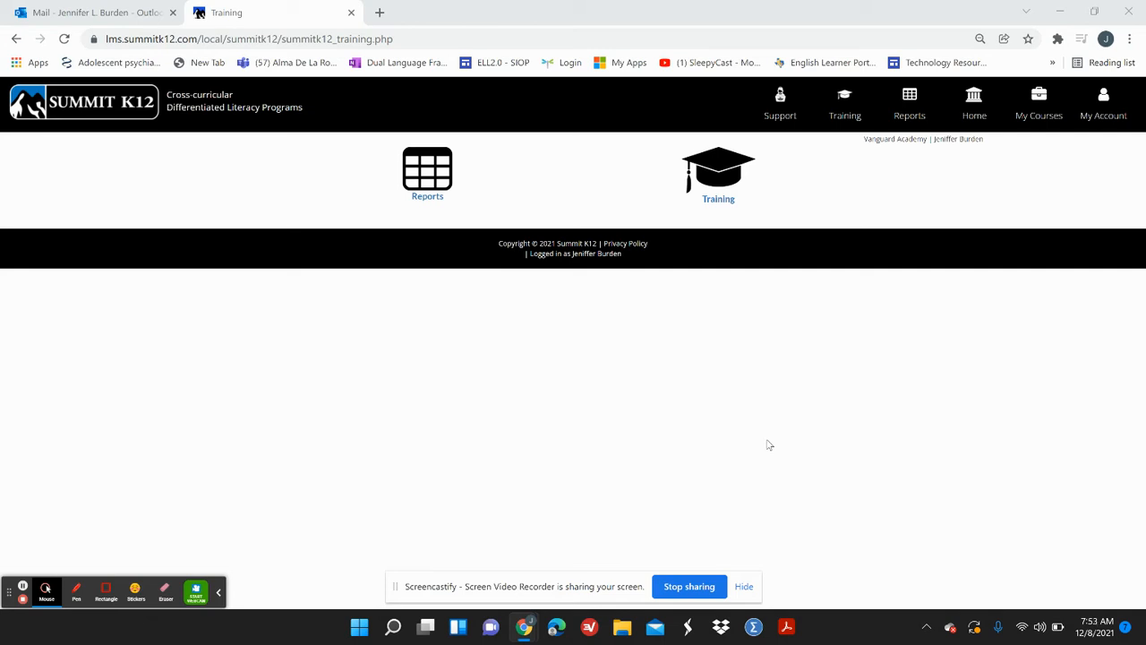
pyautogui.moveTo(487, 376)
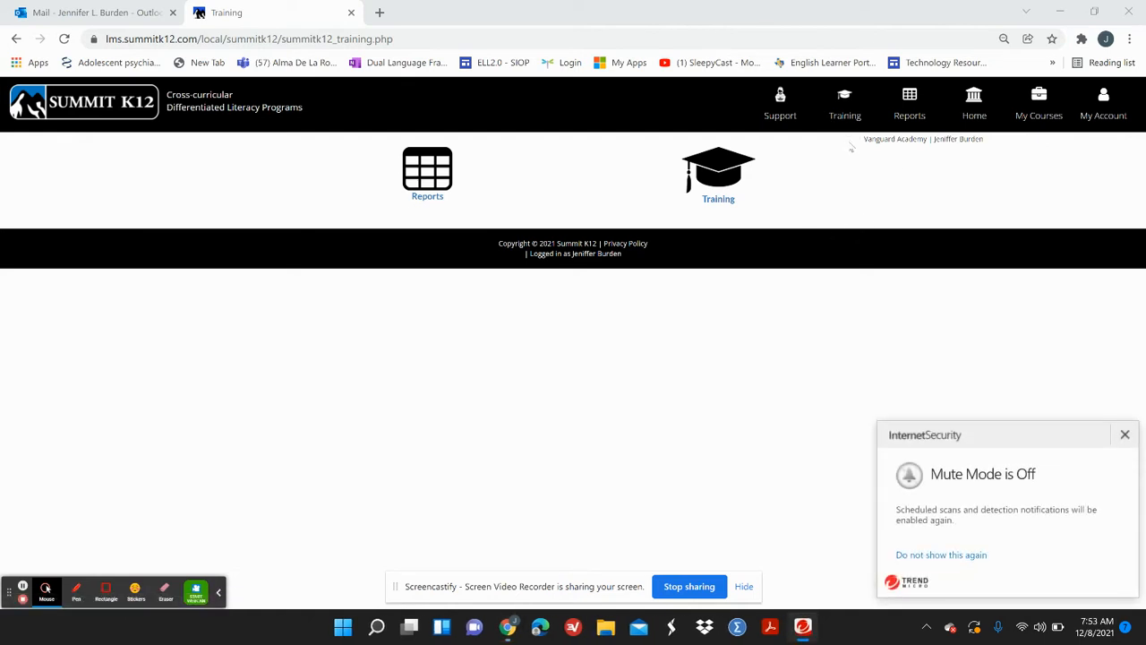
pyautogui.moveTo(727, 222)
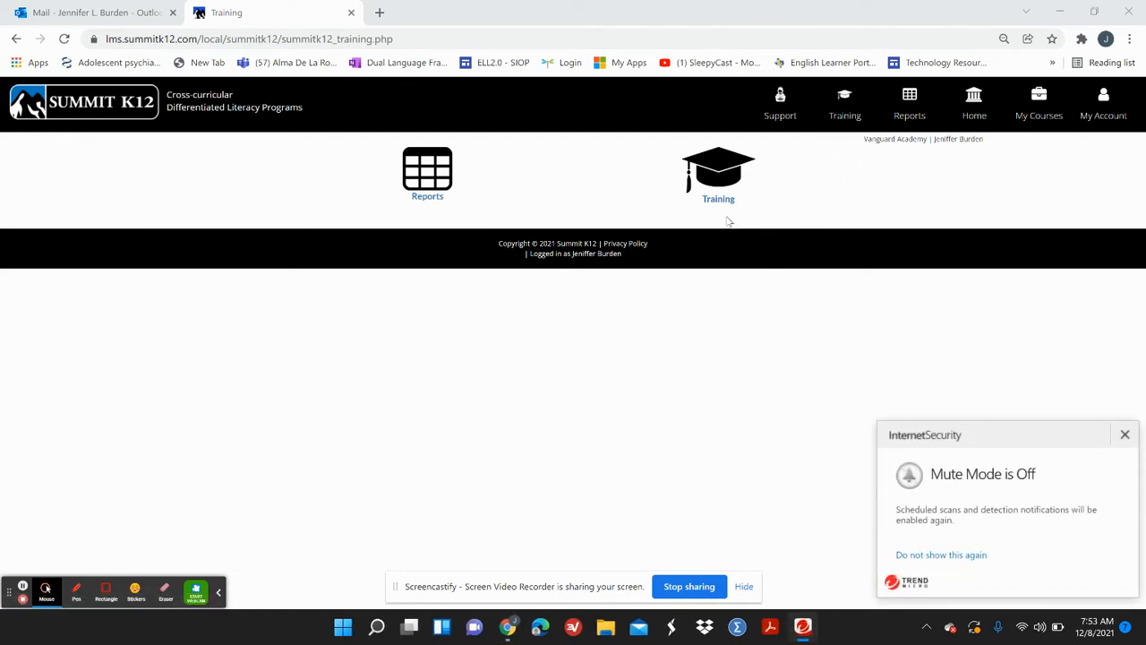
# Review the Teacher Training course module table in Summit K12.
pyautogui.click(718, 175)
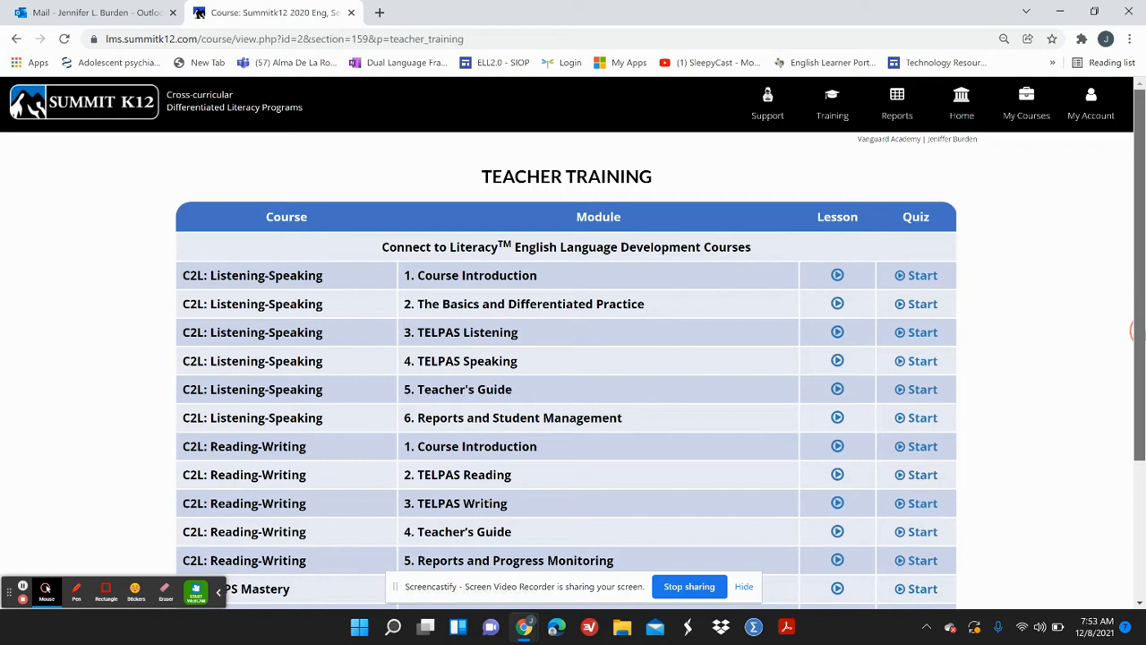
pyautogui.scroll(-3)
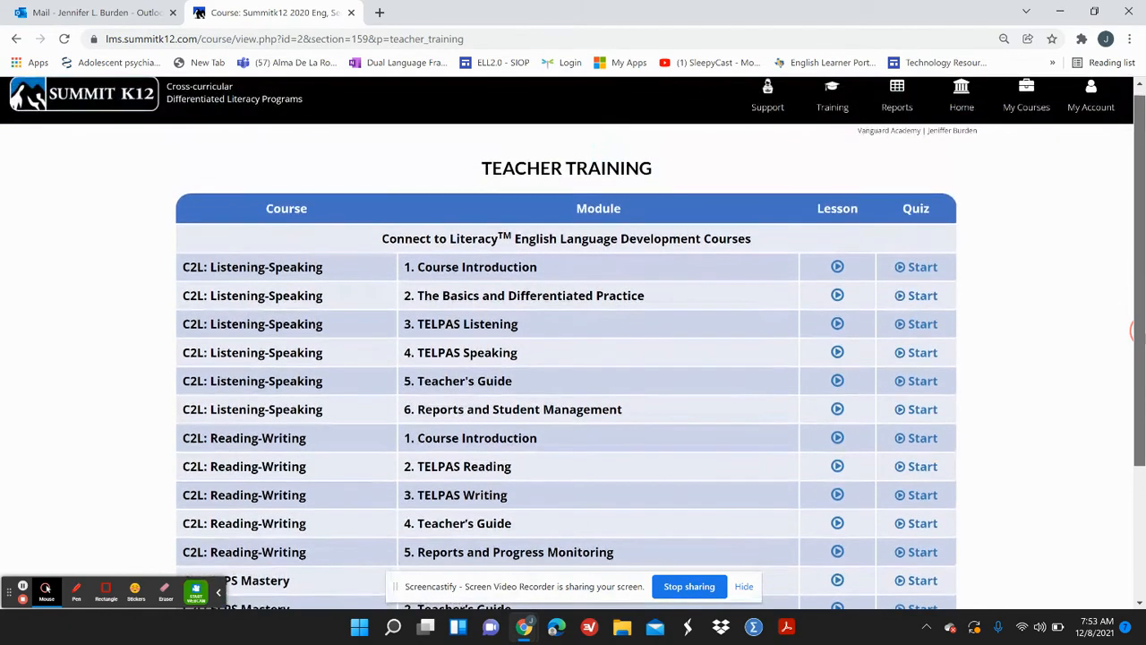
pyautogui.scroll(-3)
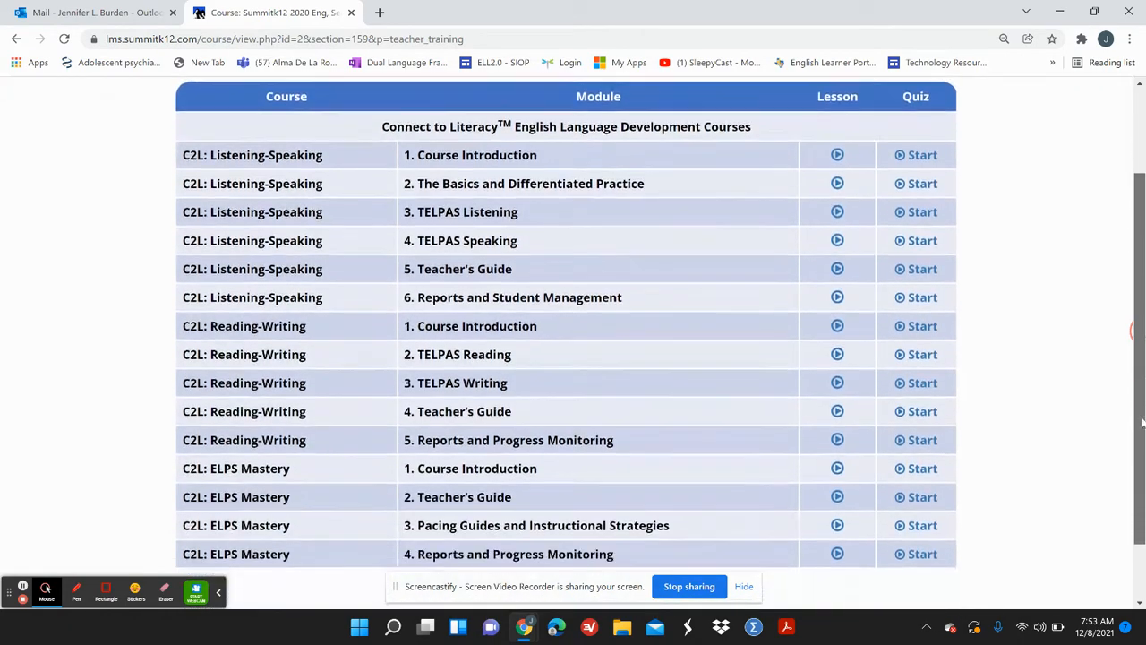
pyautogui.scroll(-3)
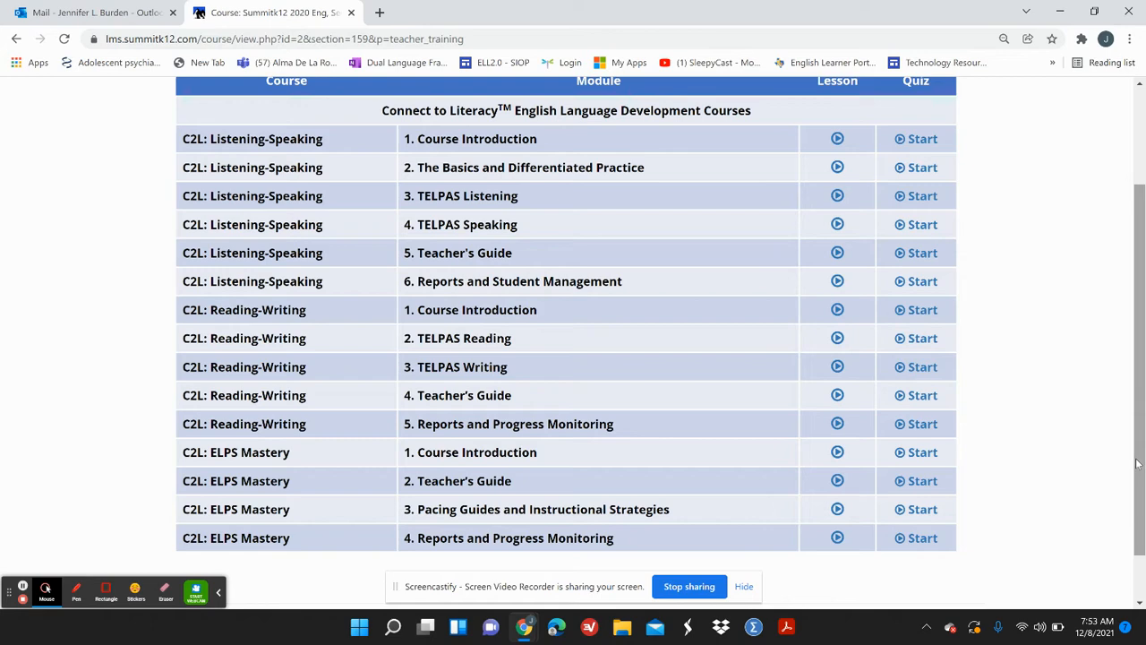
pyautogui.scroll(3)
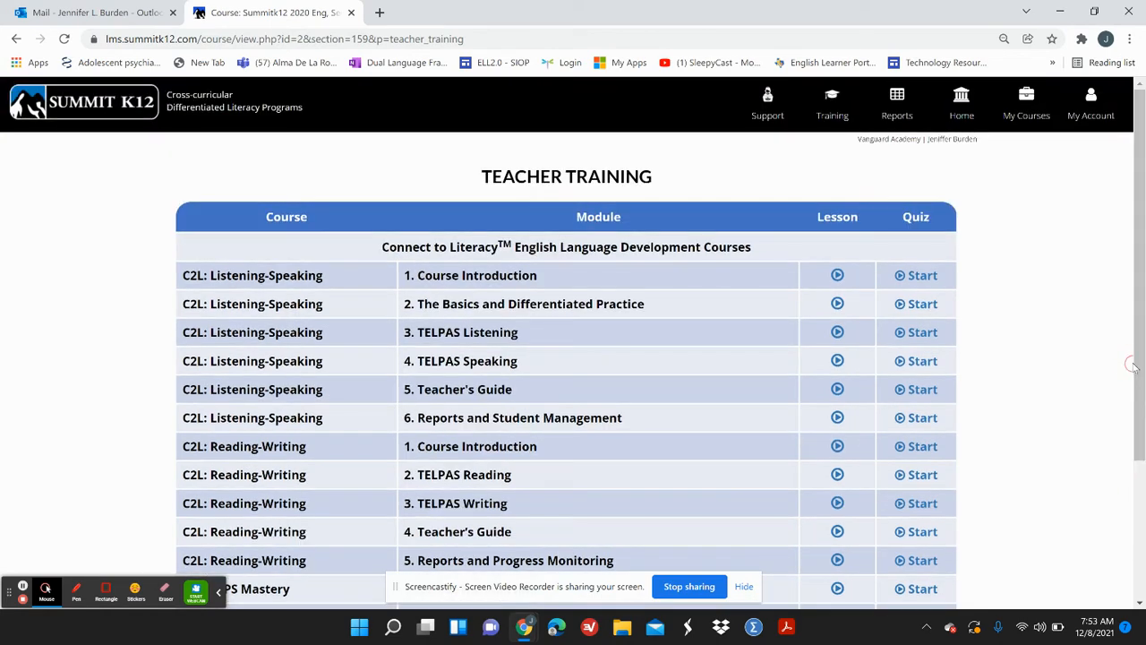
pyautogui.moveTo(1132, 365)
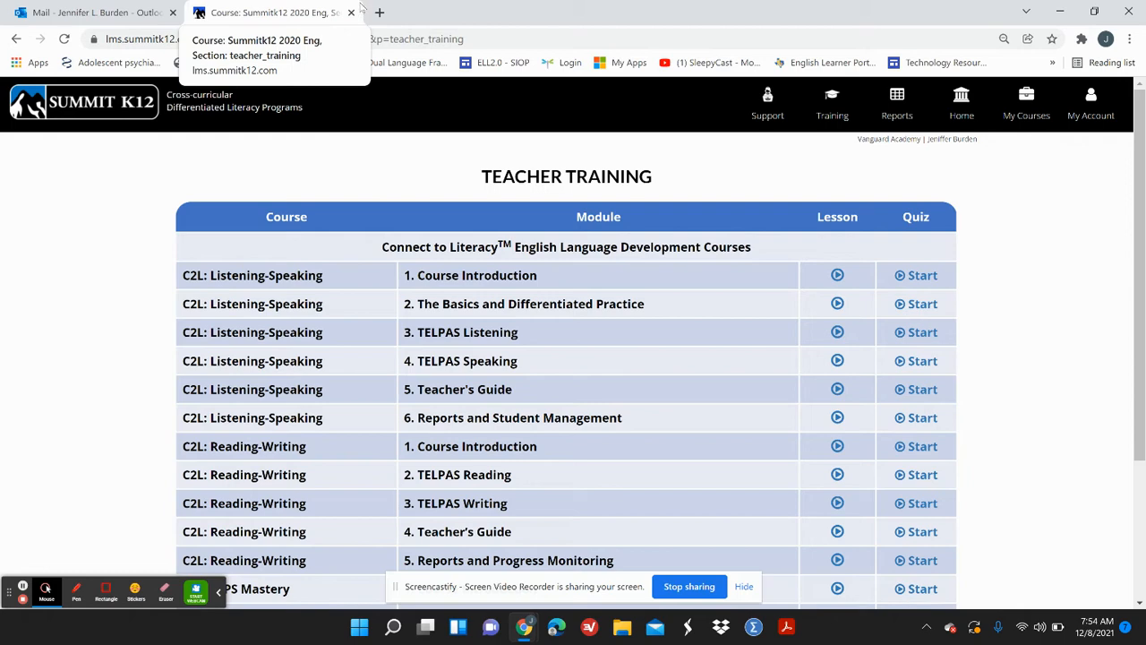
# Switch to the Outlook inbox and launch OneDrive from the Office app list.
pyautogui.click(89, 13)
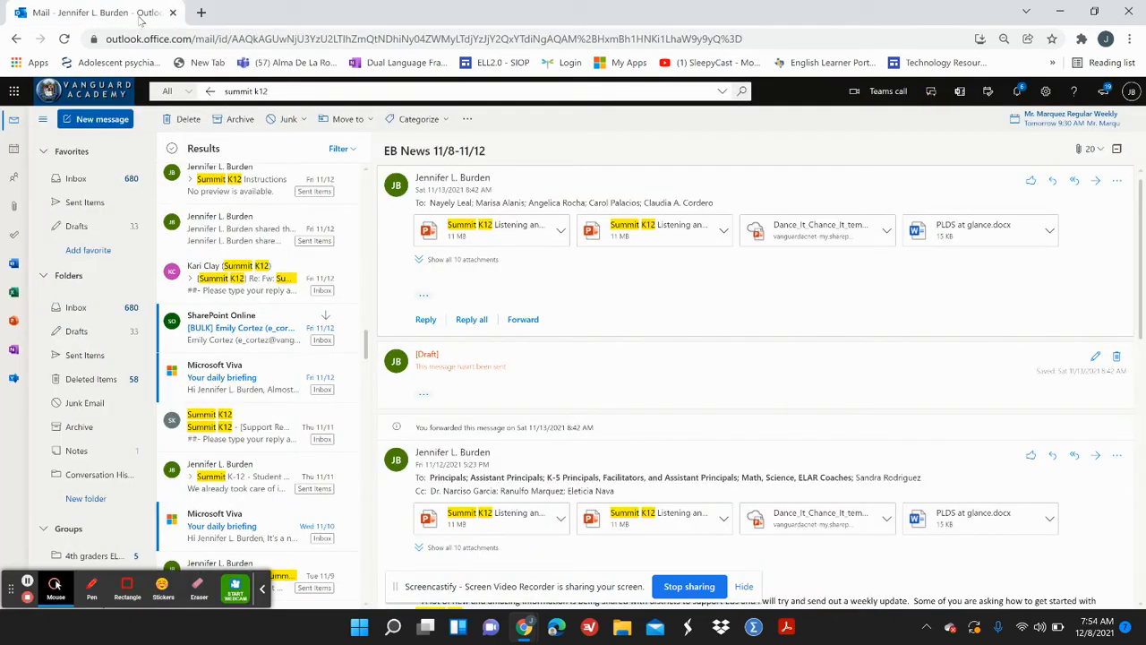
pyautogui.moveTo(15, 91)
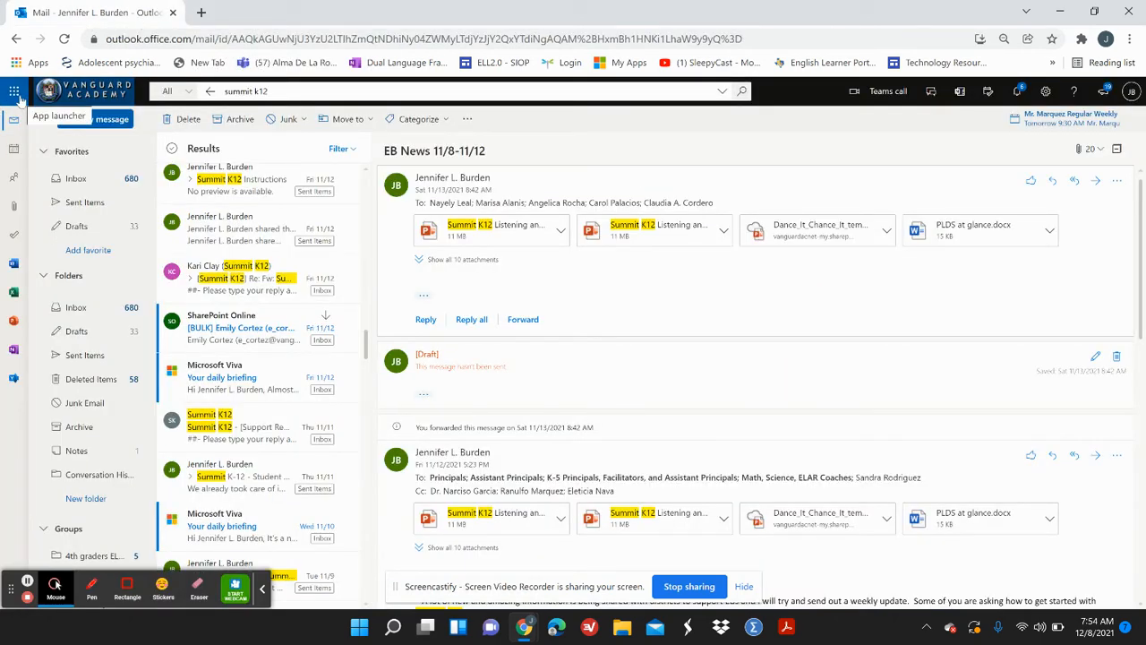
pyautogui.click(15, 89)
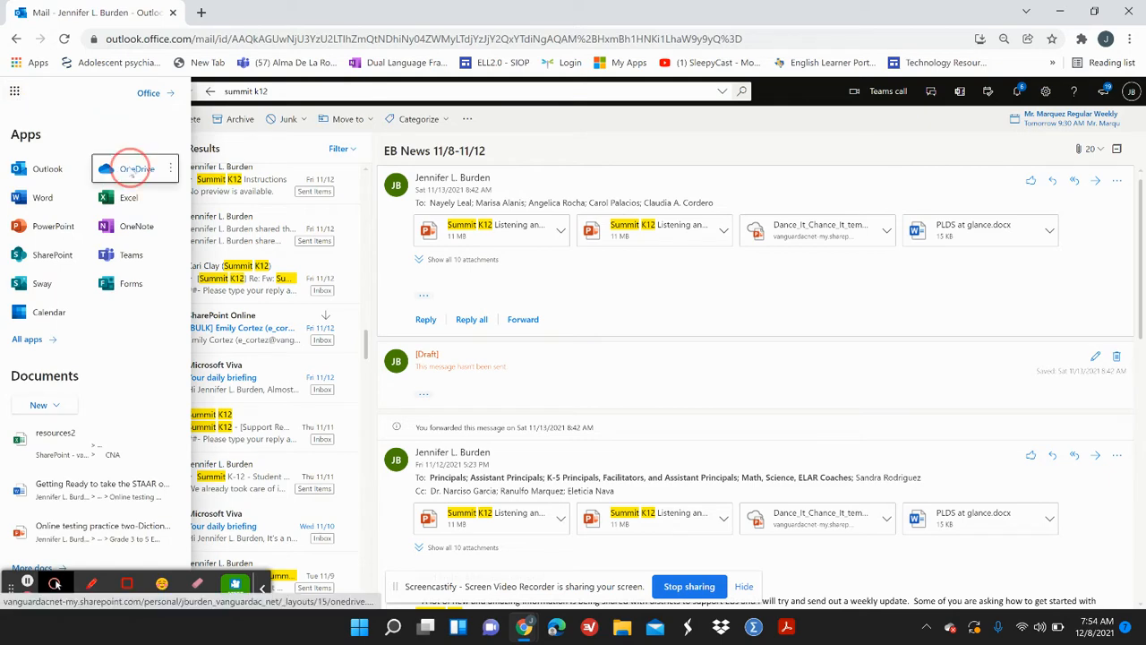
pyautogui.click(136, 168)
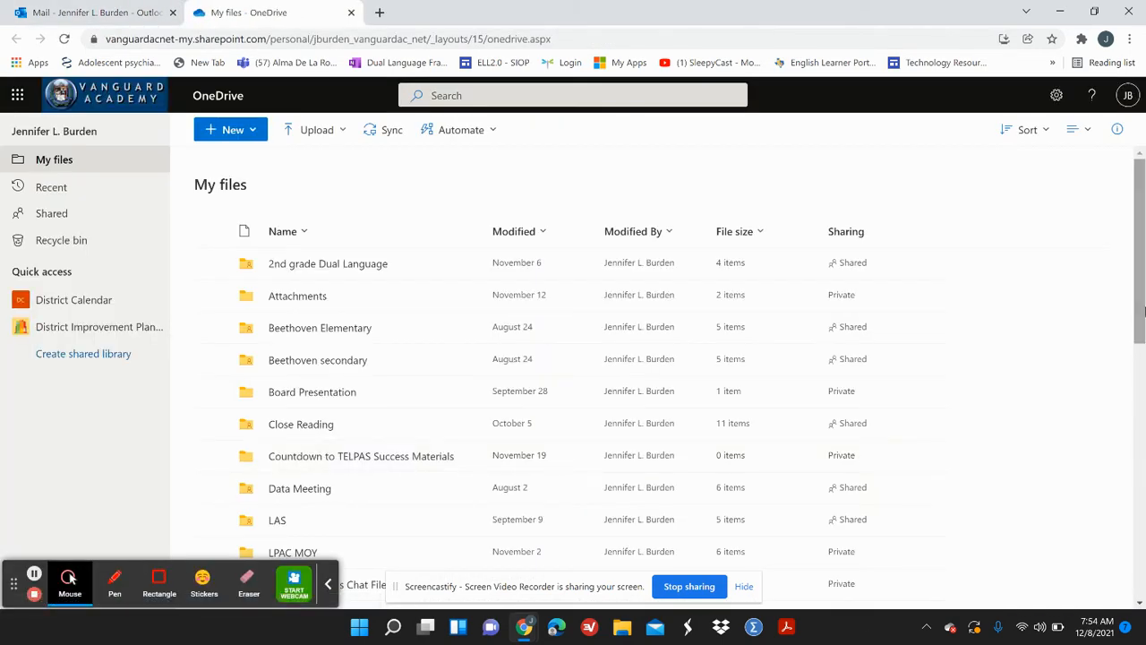
# Browse My files in OneDrive and enter the TELPAS Support folder.
pyautogui.scroll(-3)
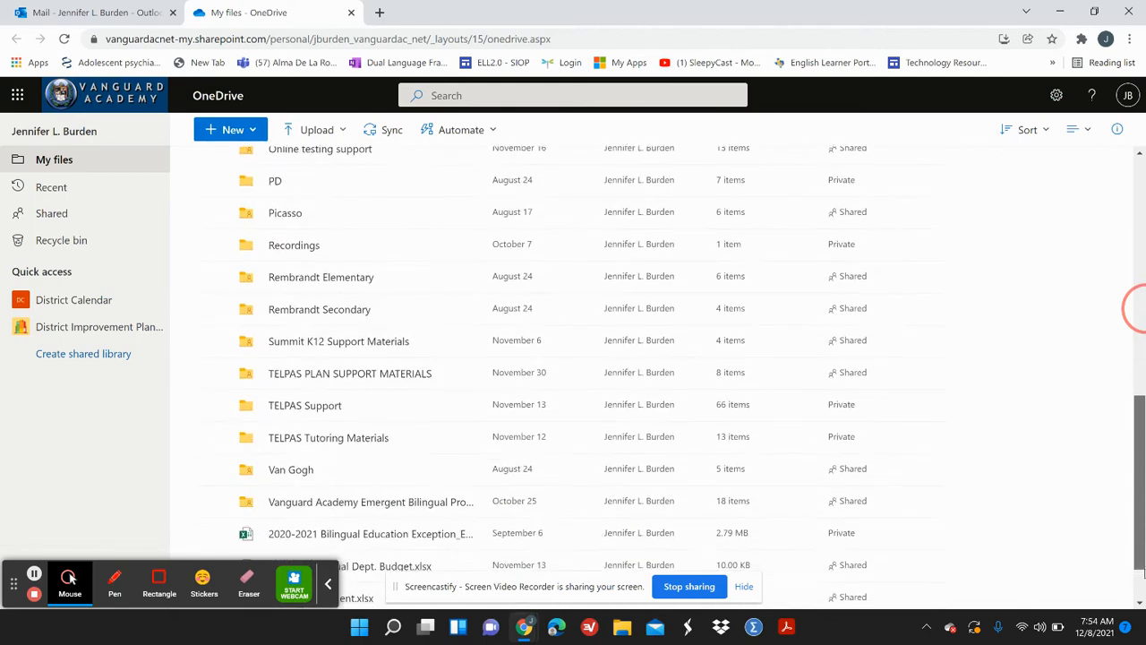
pyautogui.scroll(-3)
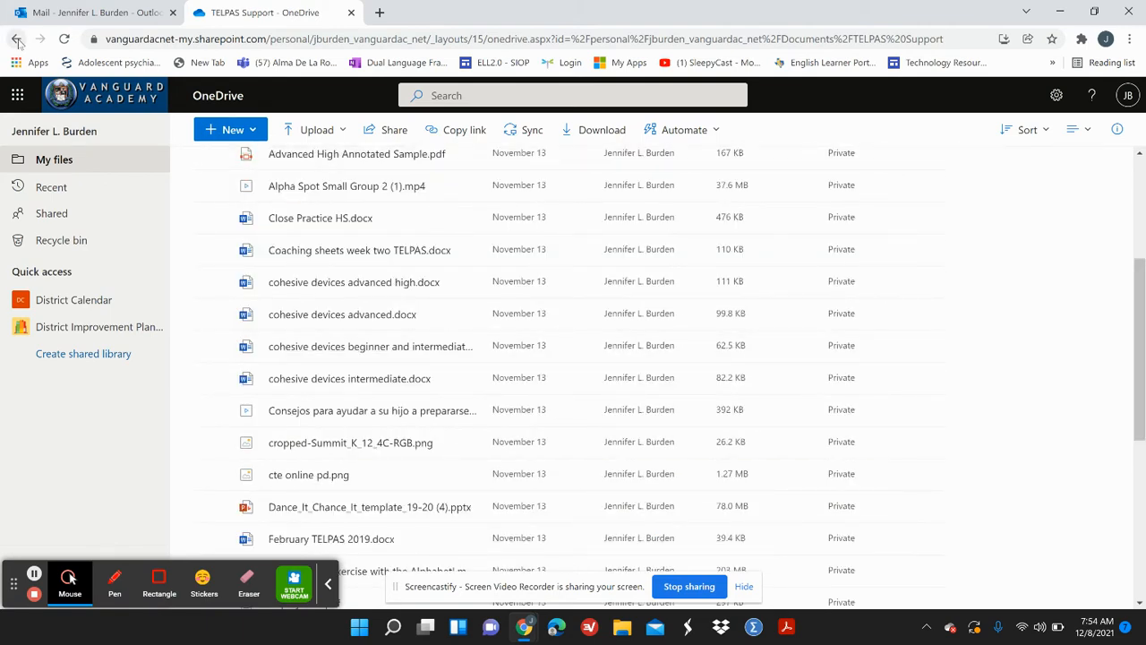
pyautogui.click(17, 40)
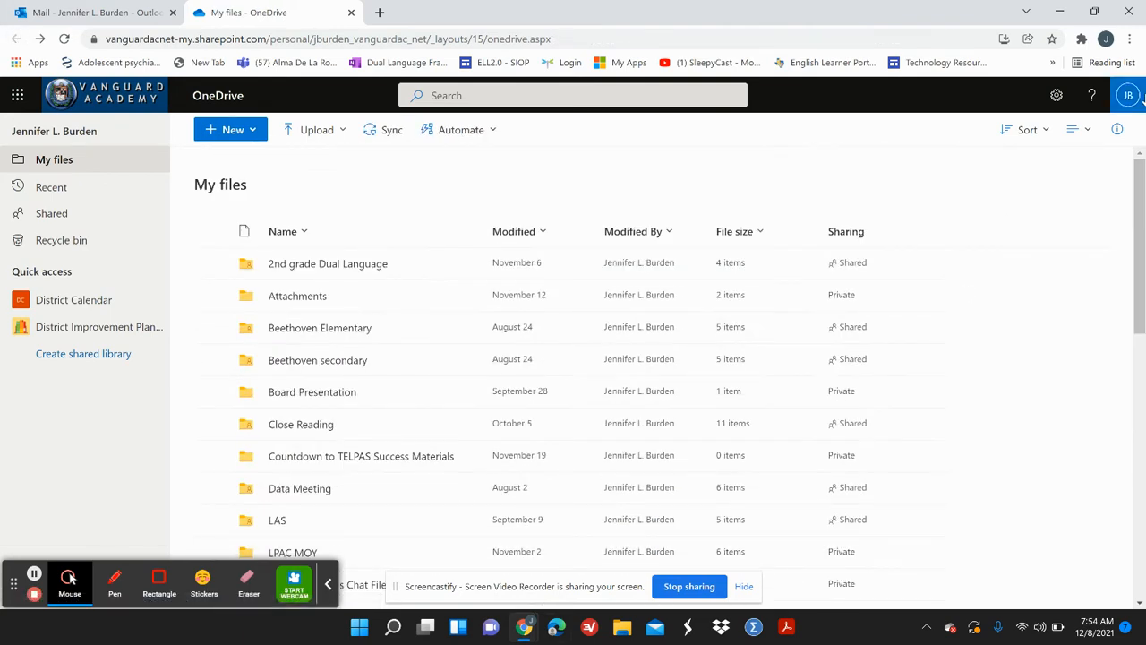
pyautogui.scroll(-3)
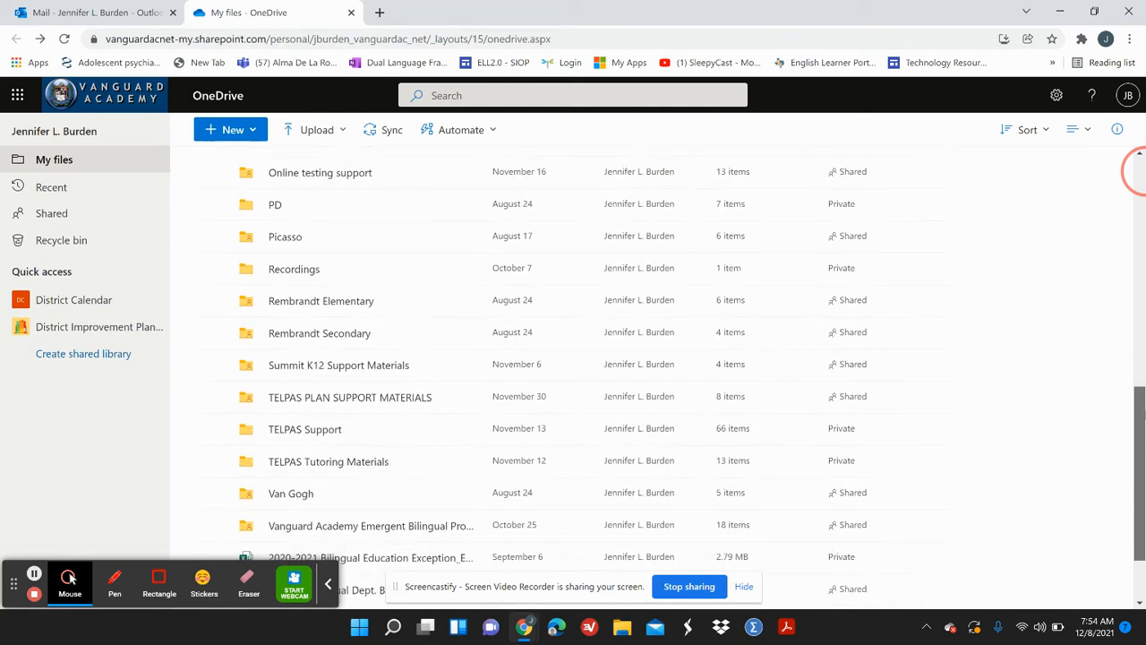
pyautogui.scroll(-3)
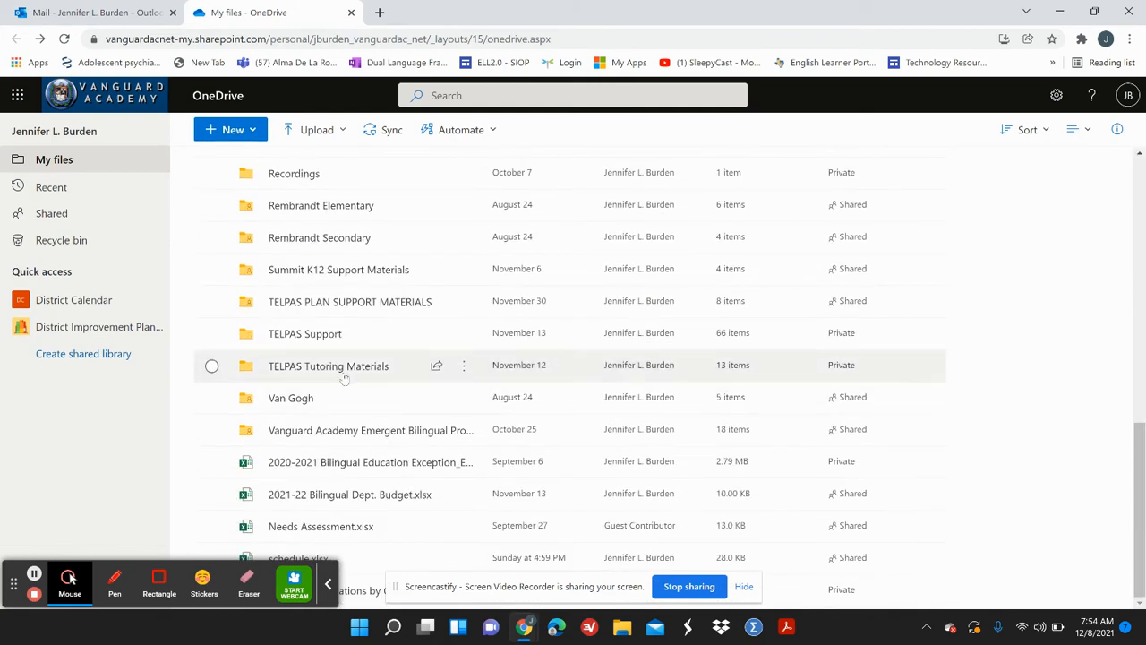
pyautogui.doubleClick(330, 366)
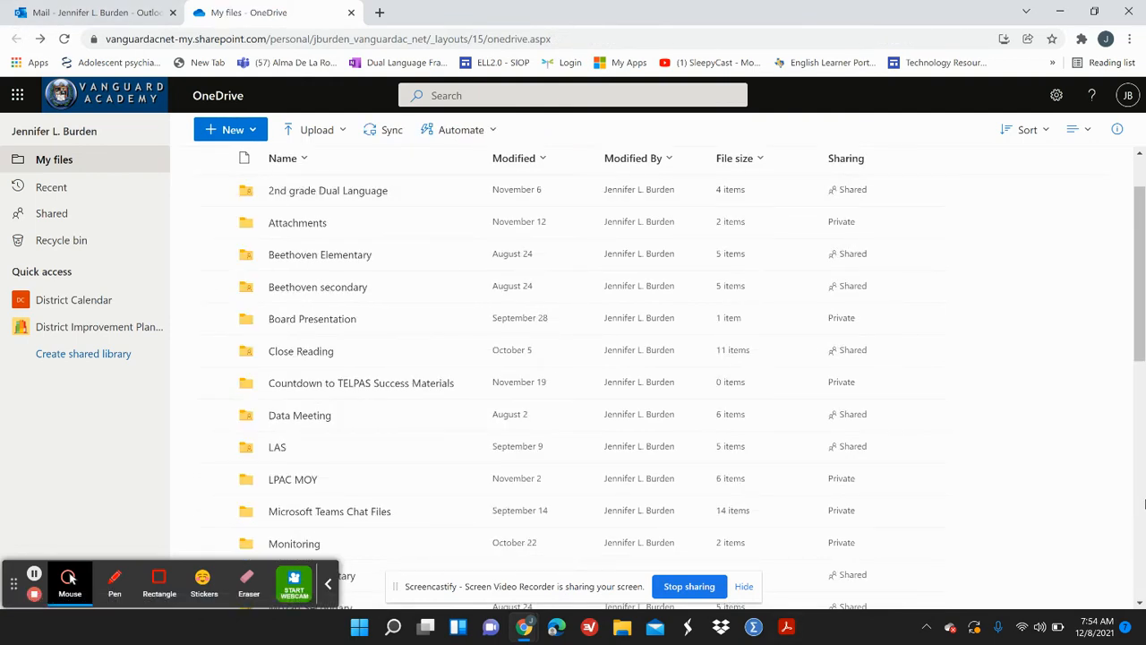
# Open the TELPAS PLAN SUPPORT MATERIALS folder.
pyautogui.scroll(-3)
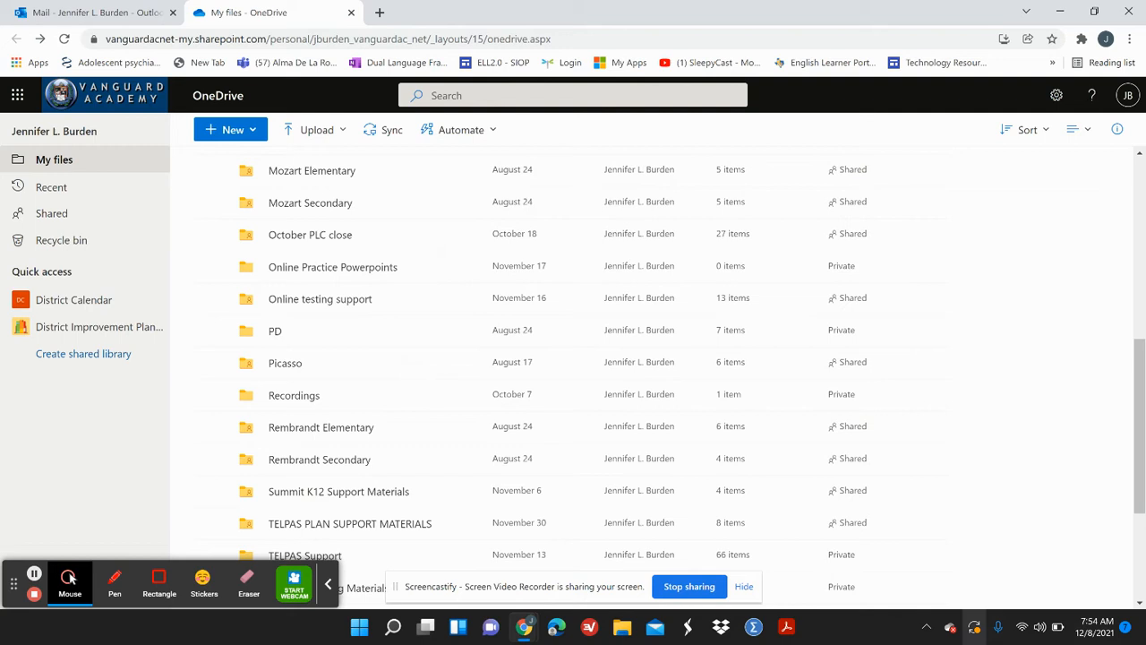
pyautogui.doubleClick(351, 523)
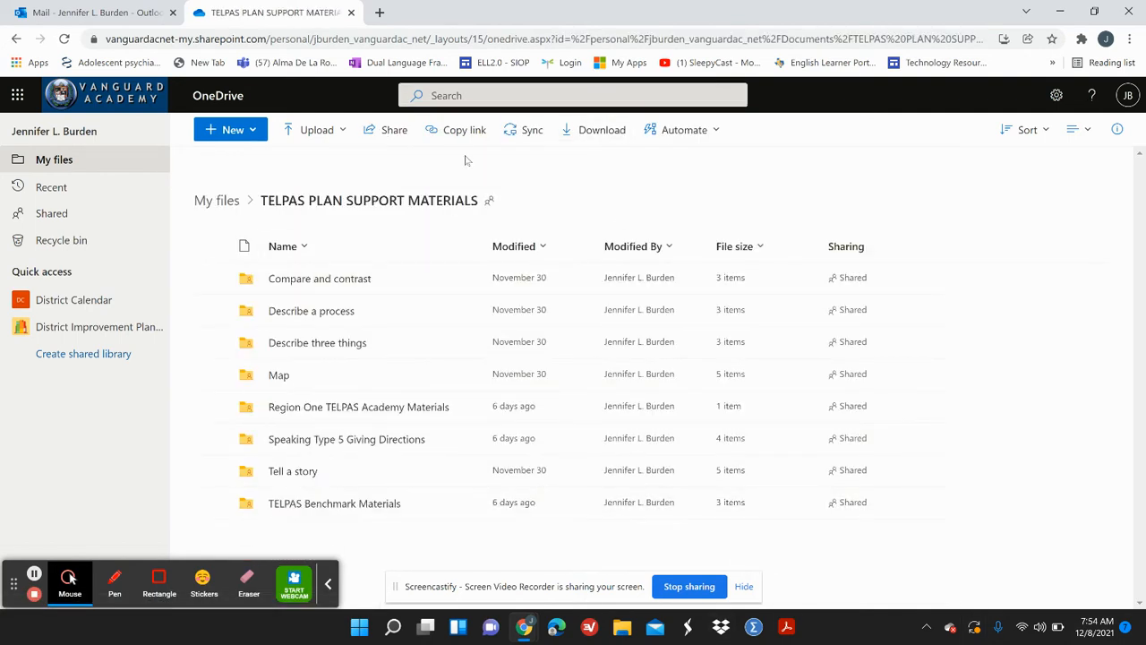
pyautogui.moveTo(654, 199)
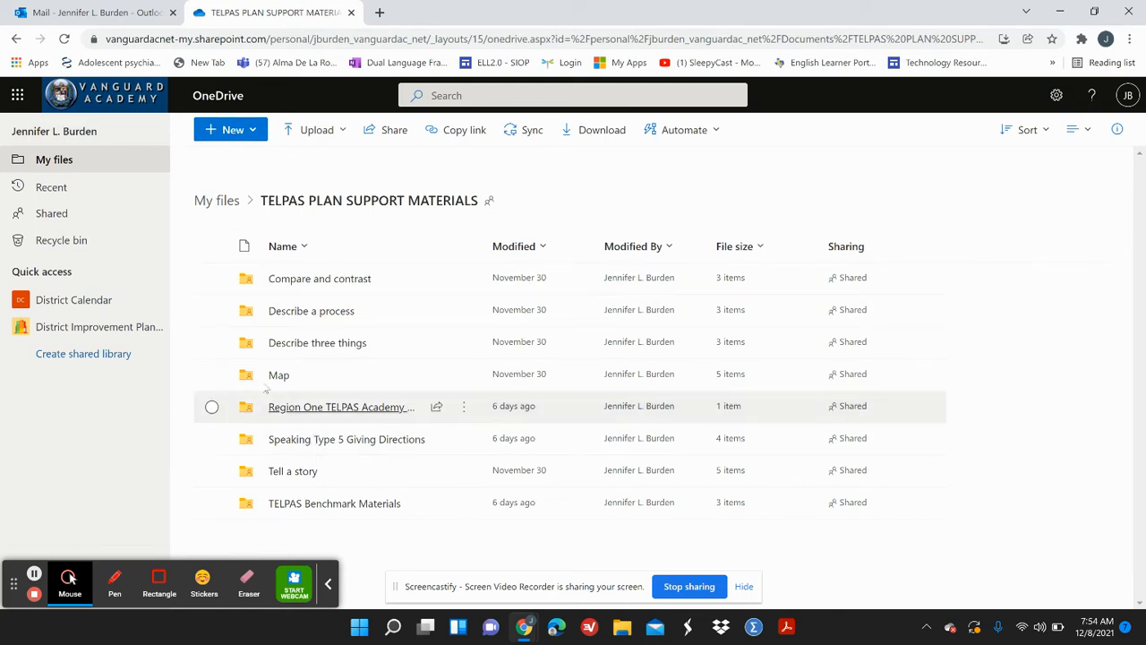
# Open the Map subfolder listing the speaking rubric PDF and Let's Practice Speaking presentation.
pyautogui.click(280, 375)
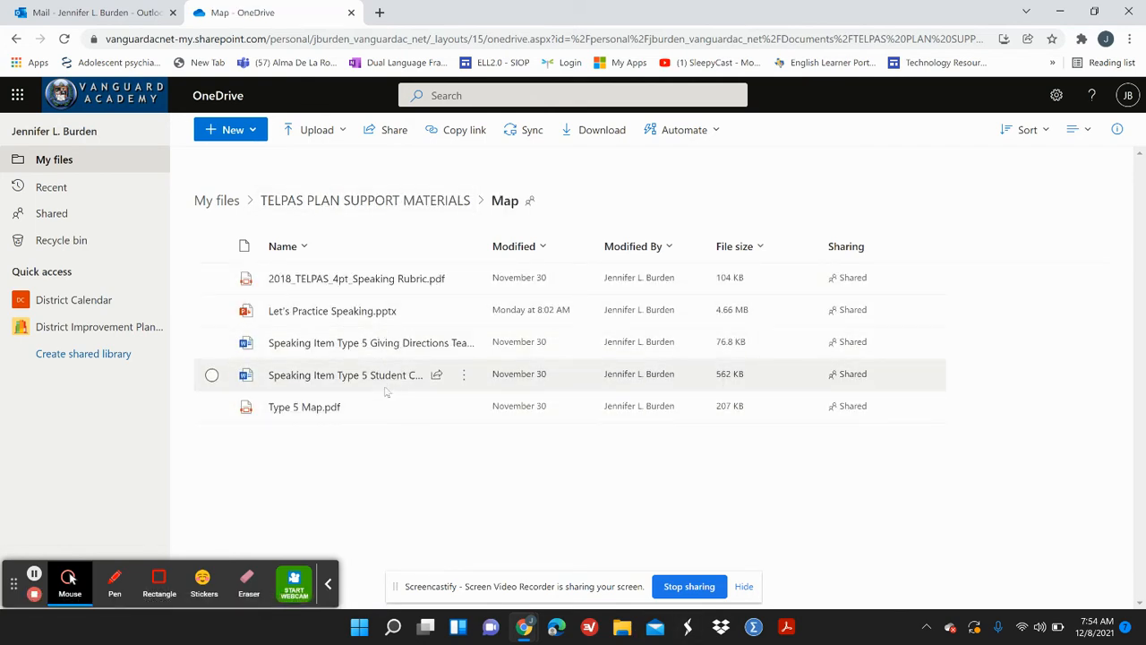
pyautogui.moveTo(344, 342)
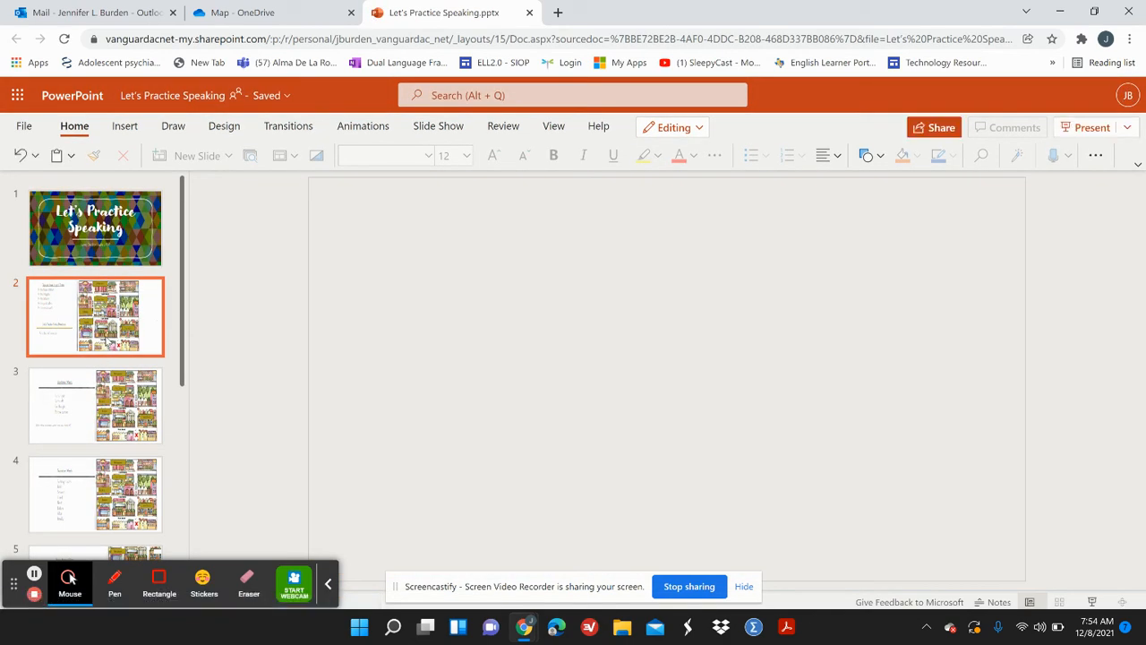
# Browse the giving directions, Transition Words, Prepositions of Place, Putting it all together and 45-second answer slides.
pyautogui.click(95, 316)
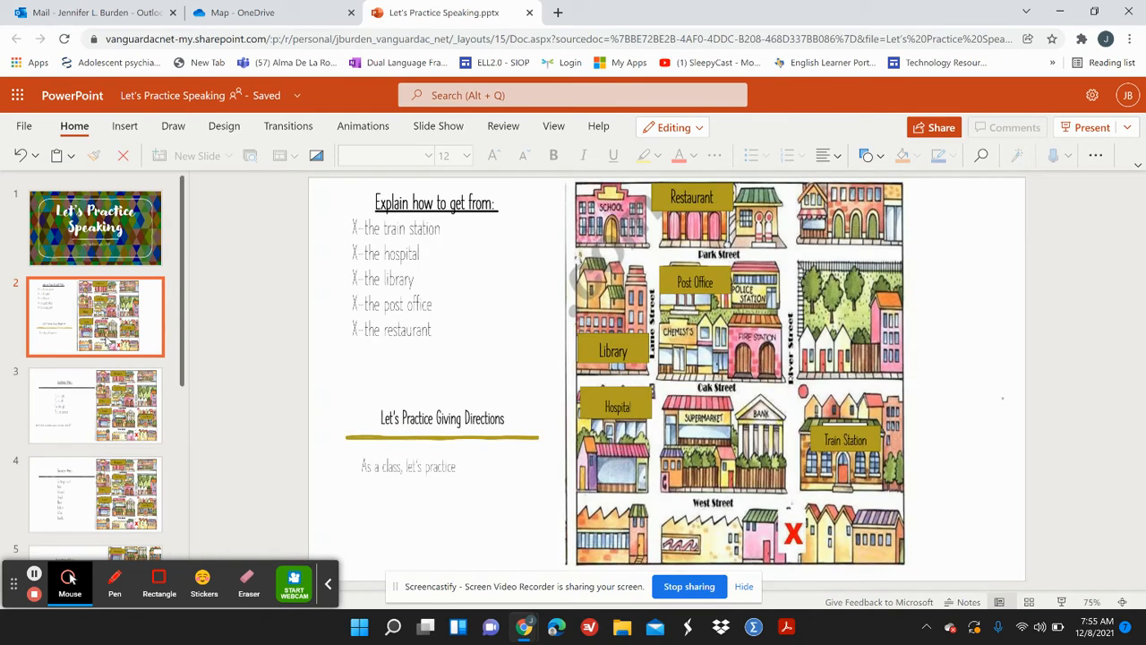
pyautogui.click(95, 494)
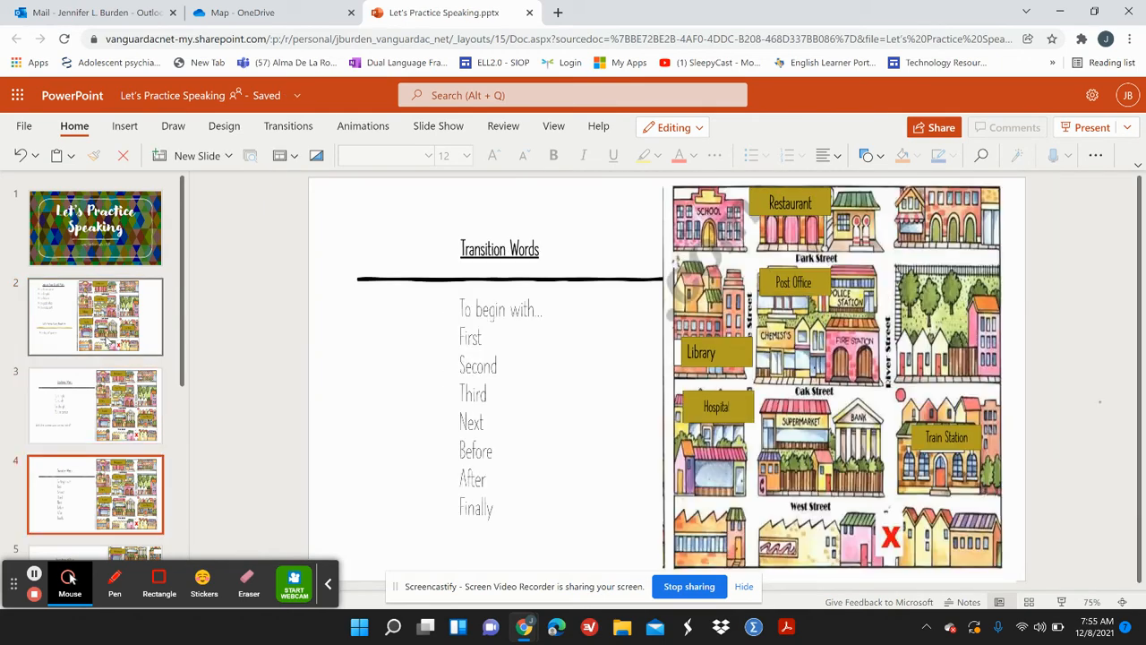
pyautogui.click(95, 391)
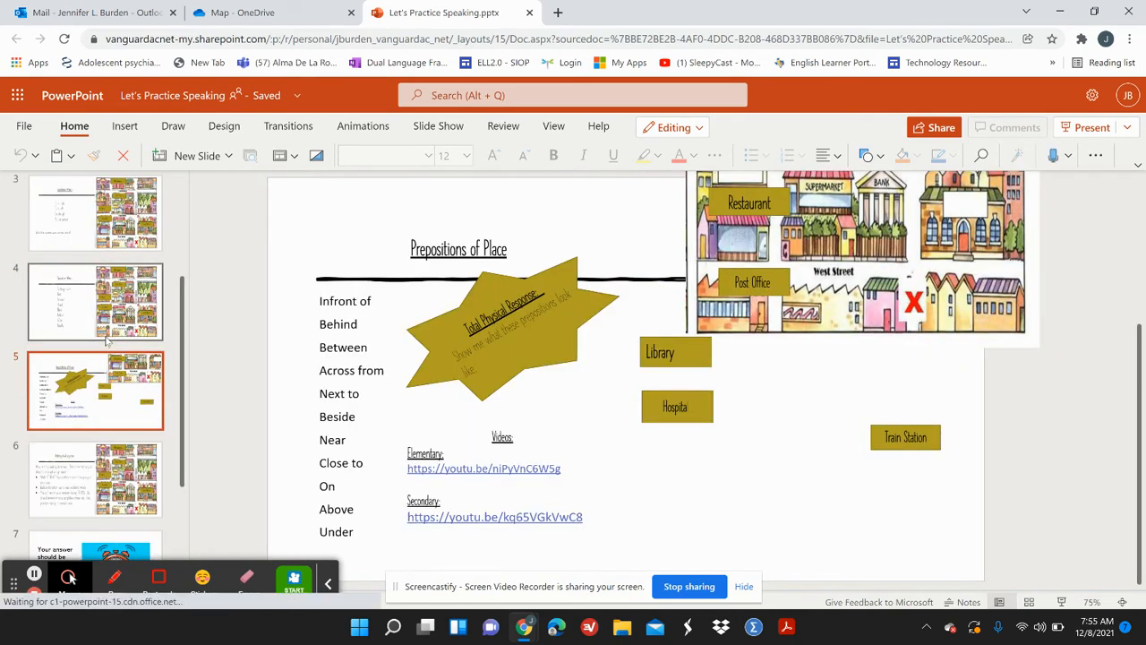
pyautogui.click(94, 480)
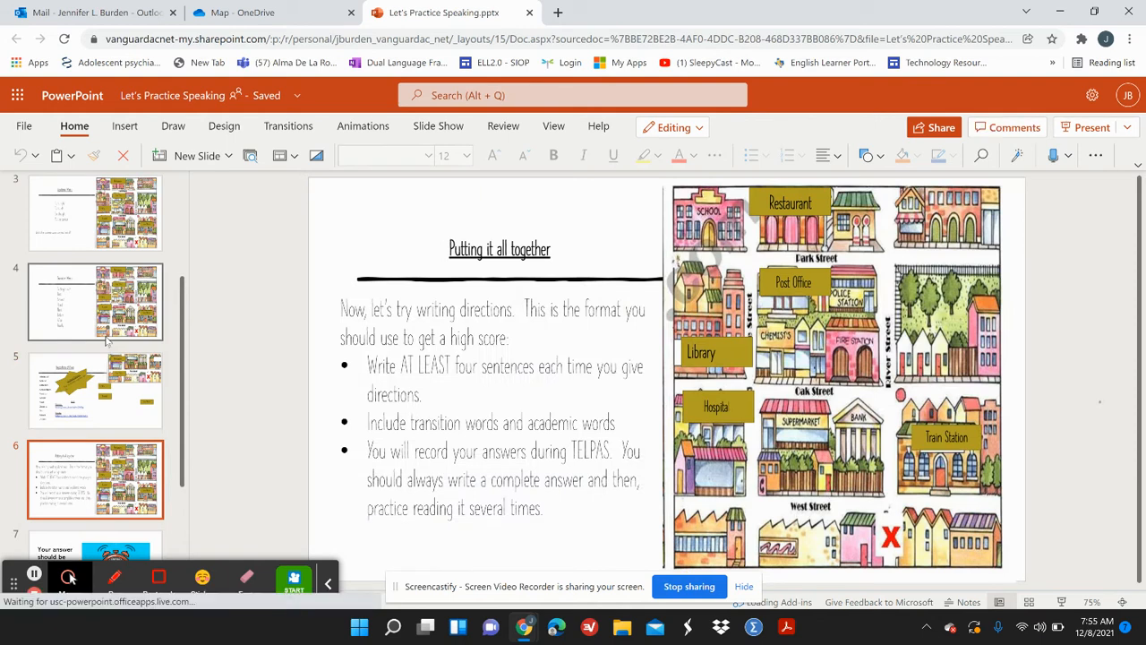
pyautogui.click(93, 374)
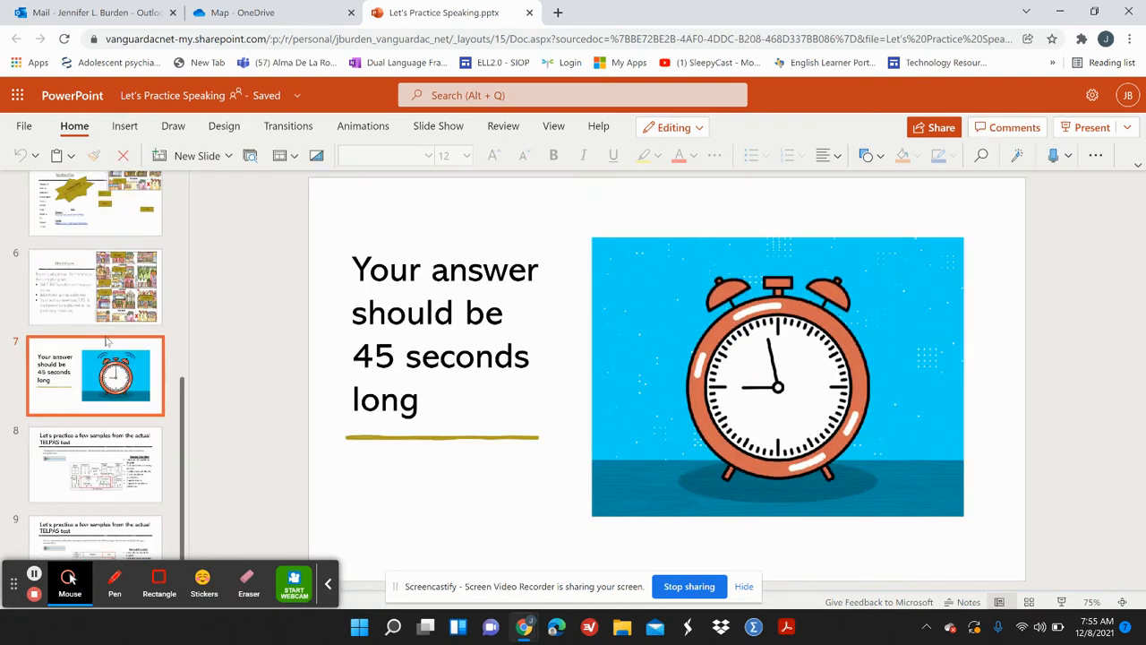